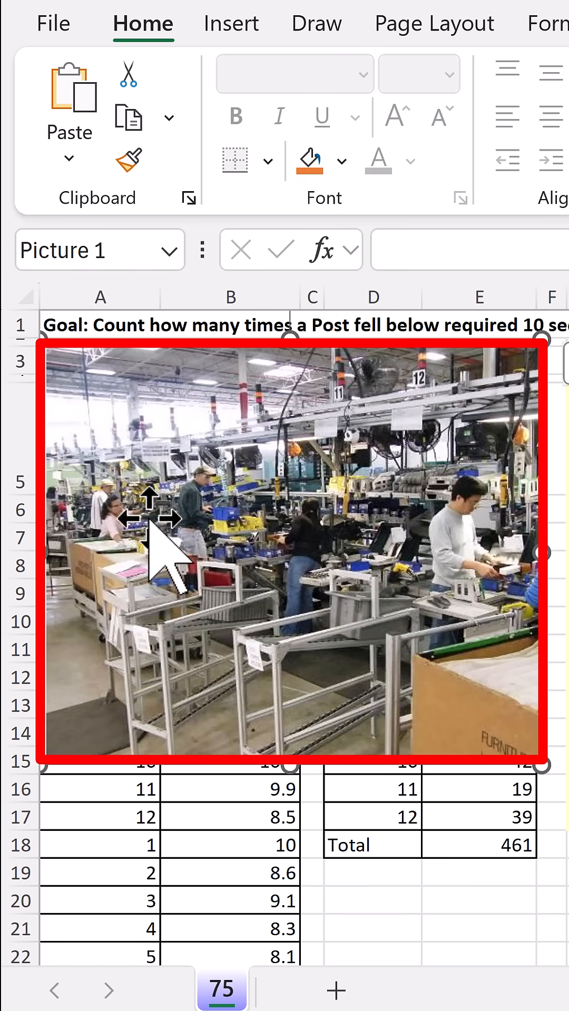
mouse_move(348, 613)
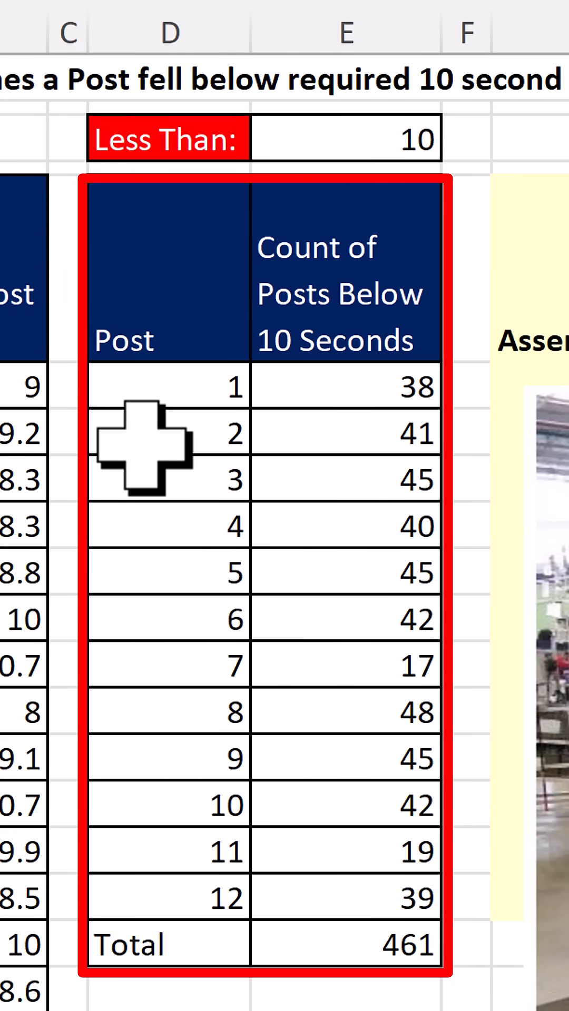
mouse_move(383, 307)
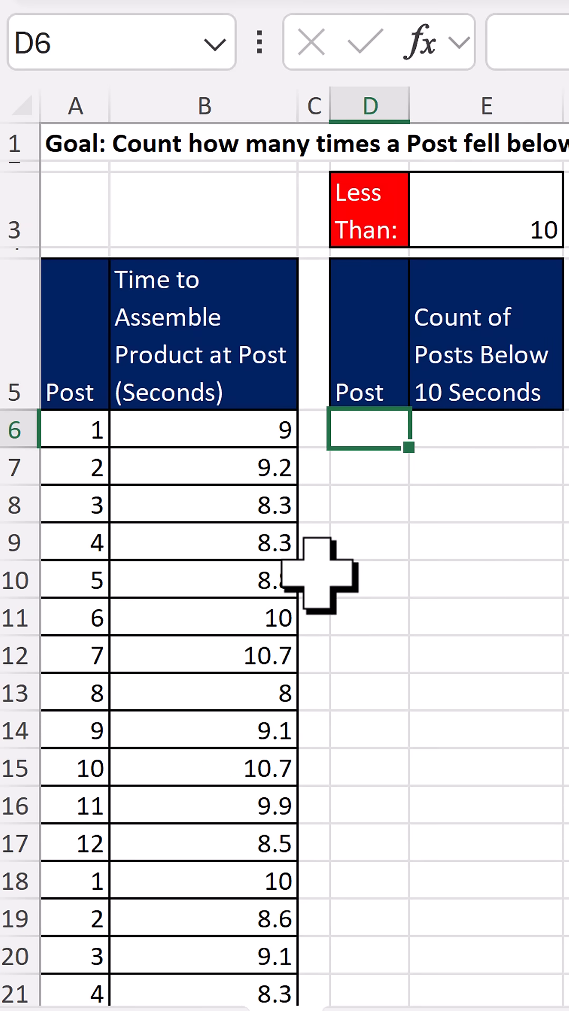
- Begin =GROUPBY( in D6 with Posts A6:A593 as row fields and times B6:B593 as values
text(=GROUPBY()
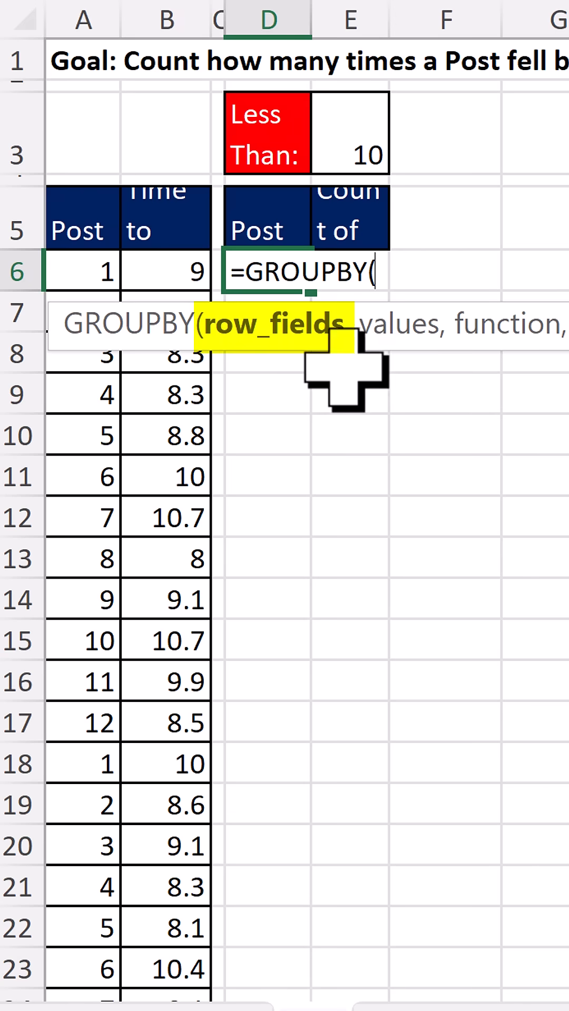
mouse_move(19, 475)
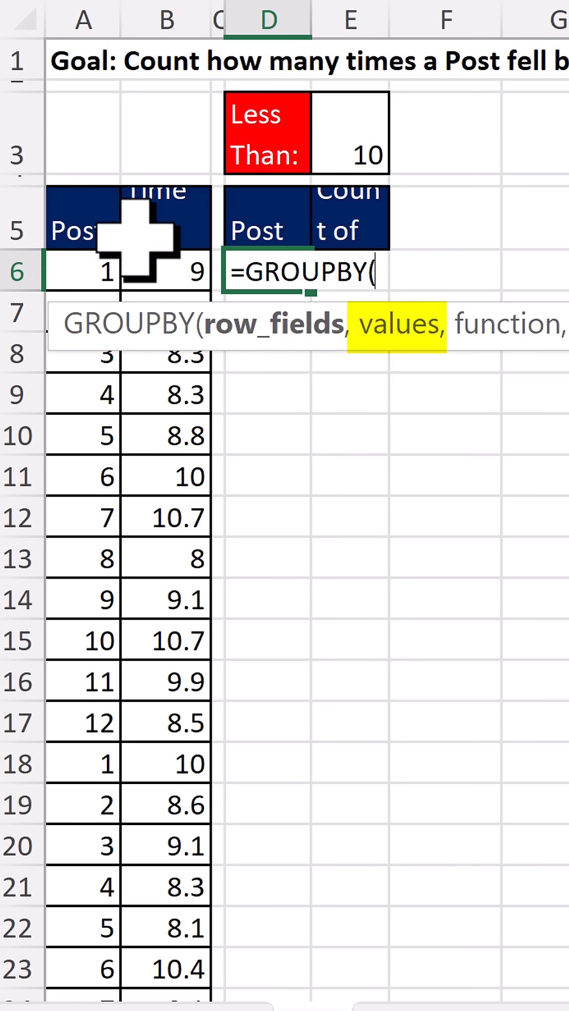
mouse_move(492, 367)
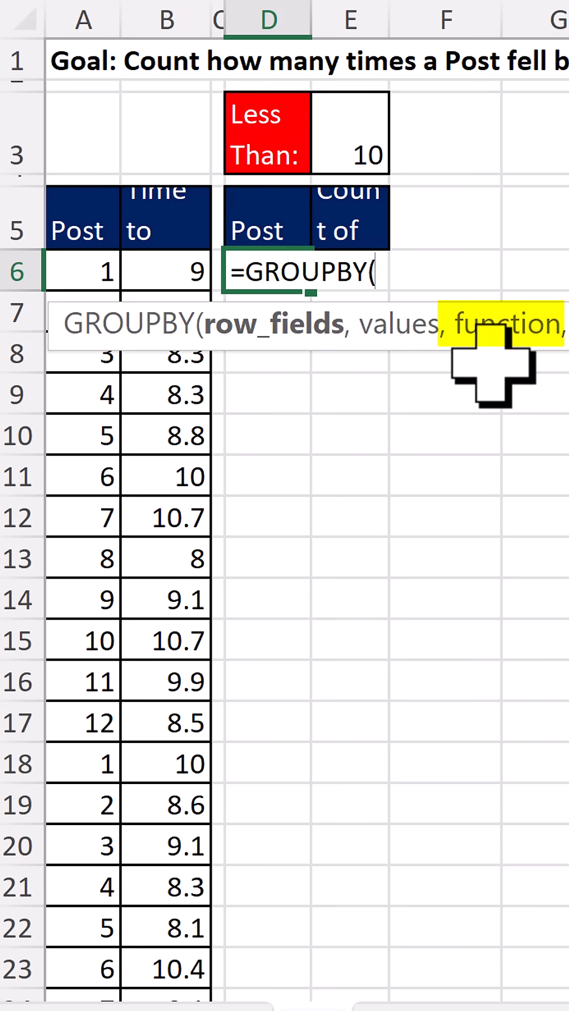
click(82, 270)
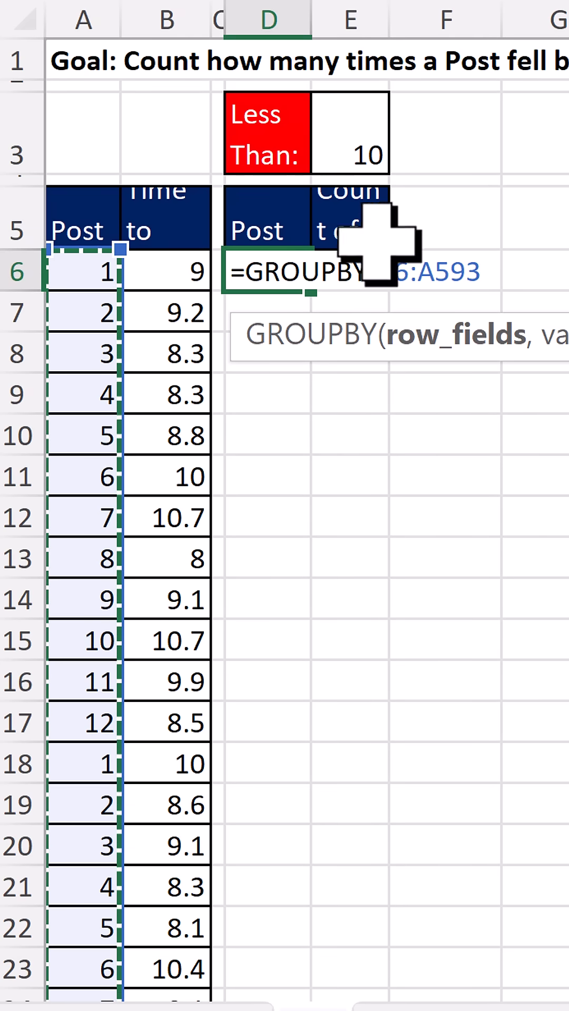
mouse_move(493, 467)
text(,B6:B5)
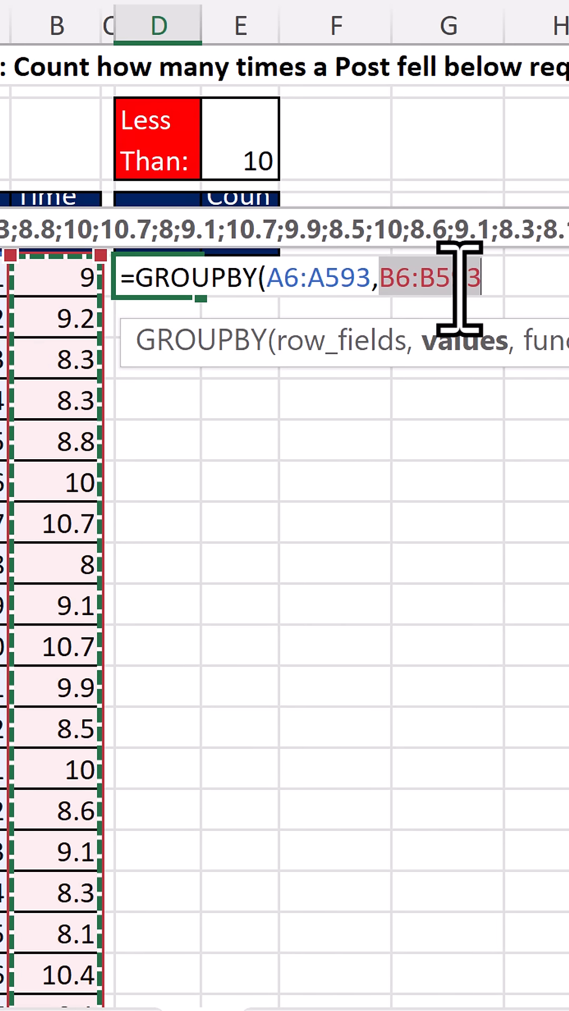
text(93)
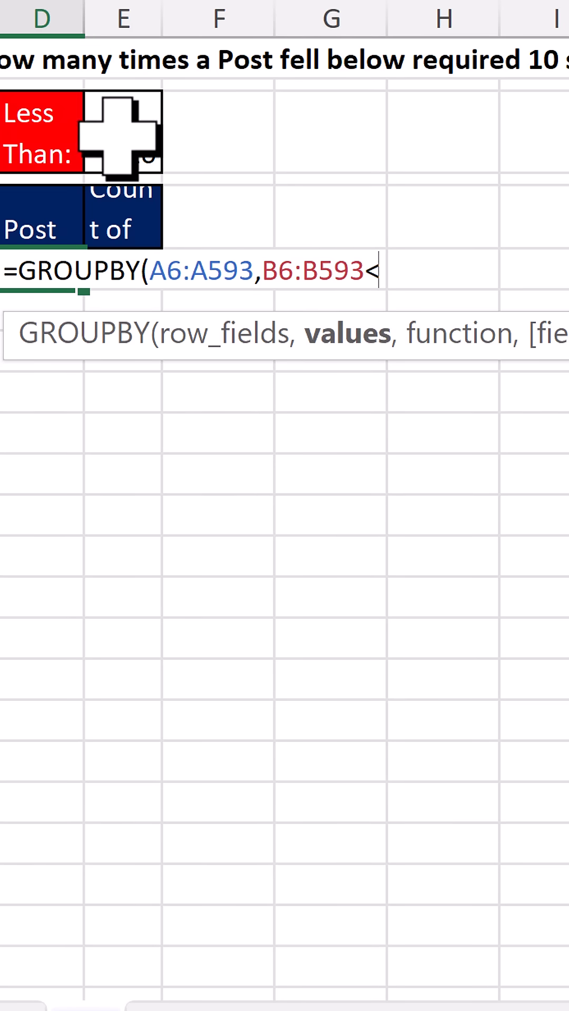
- Make the values (B6:B593<E3)+0 and aggregate them with SUM
click(122, 134)
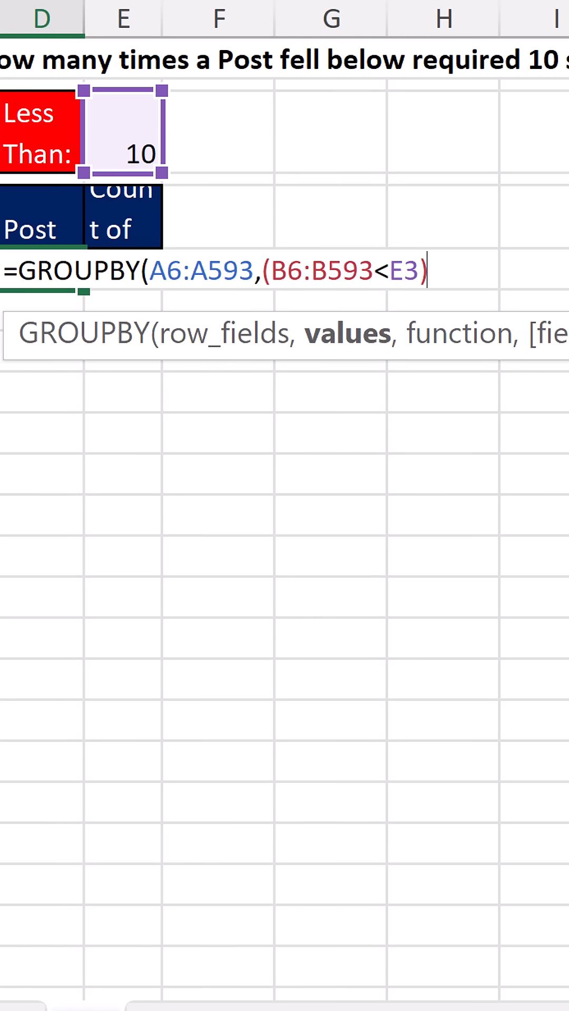
text(+0)
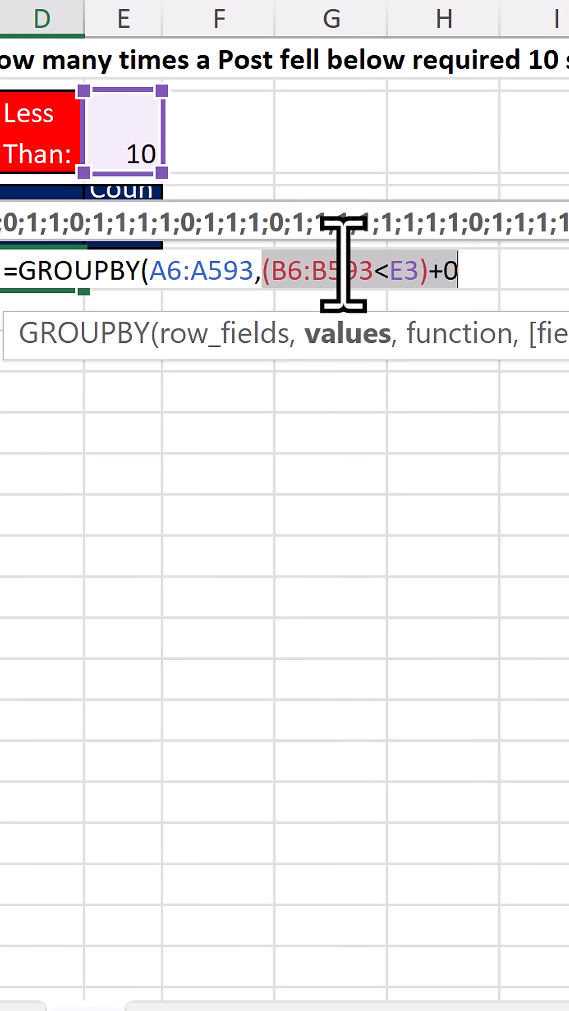
text(,SUM)
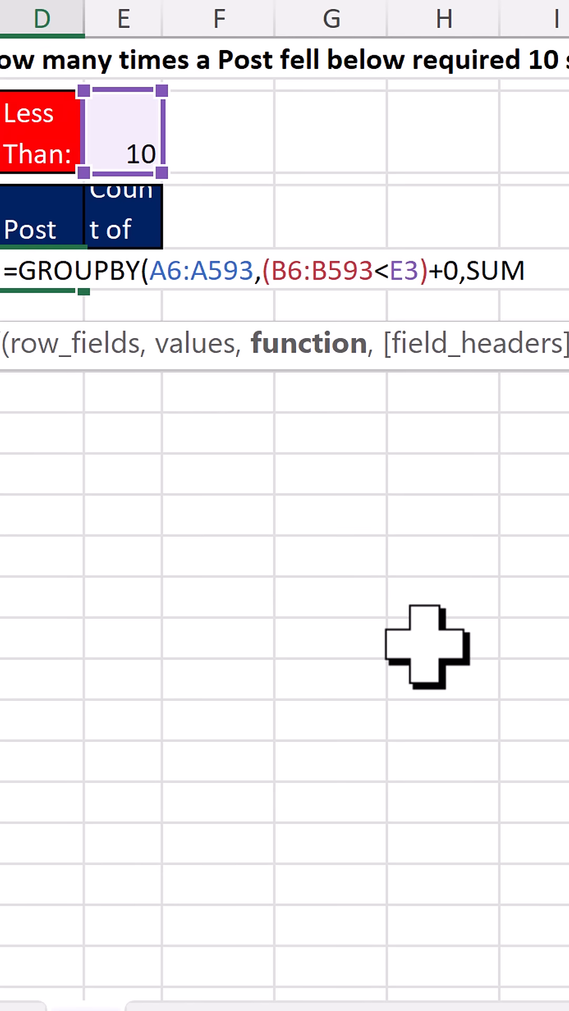
text())
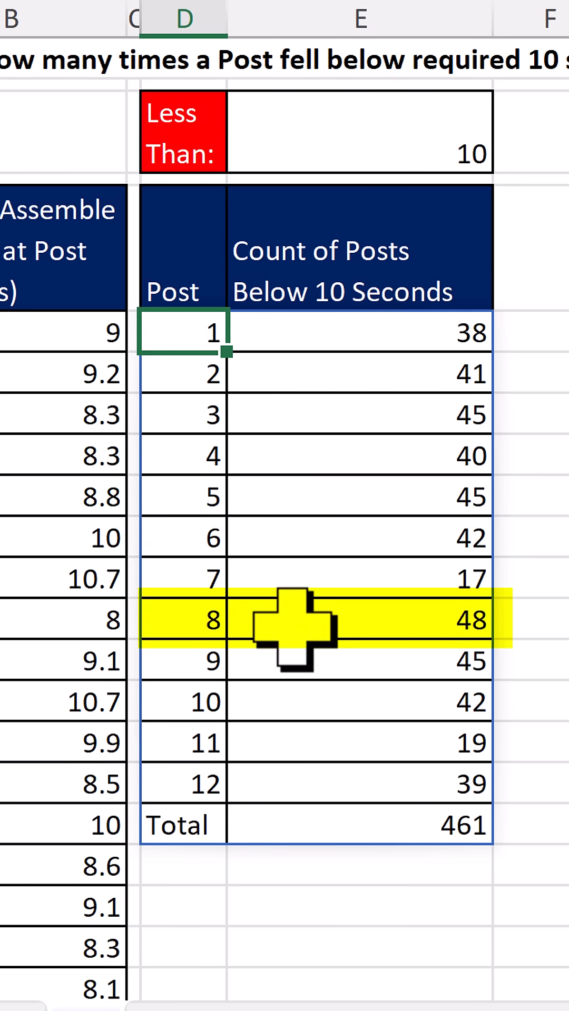
- Spill the per-Post counts below 10 seconds (total 461) and select threshold cell E3
click(359, 131)
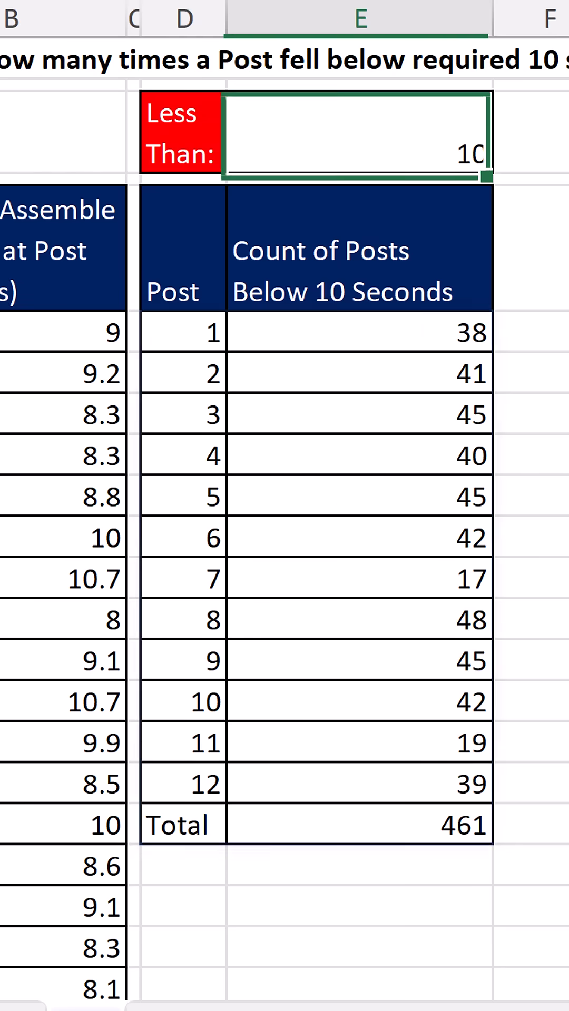
- Lower the threshold in E3 to 9 so the report recounts to a total of 286
text(9)
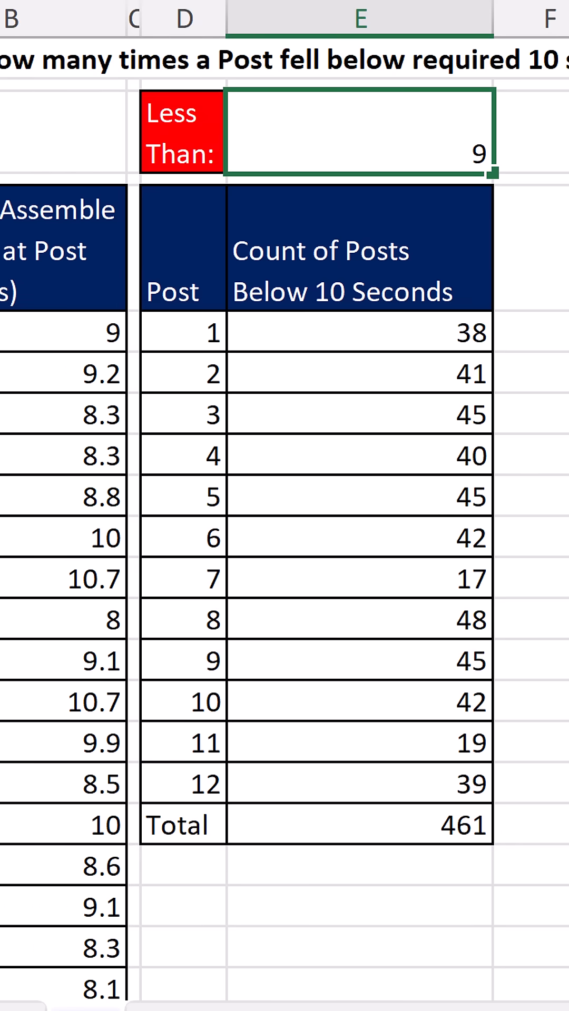
text(9)
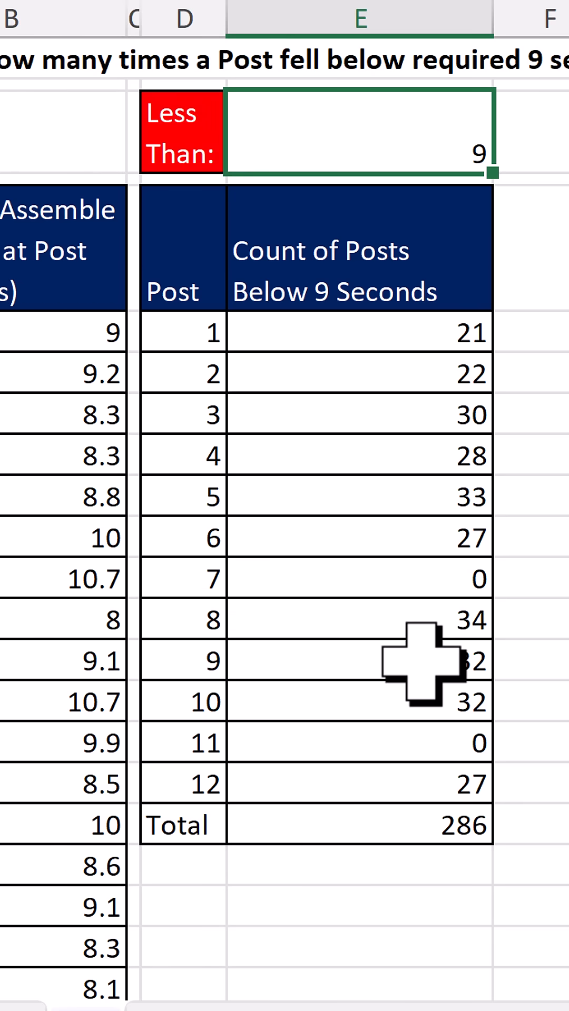
mouse_move(425, 651)
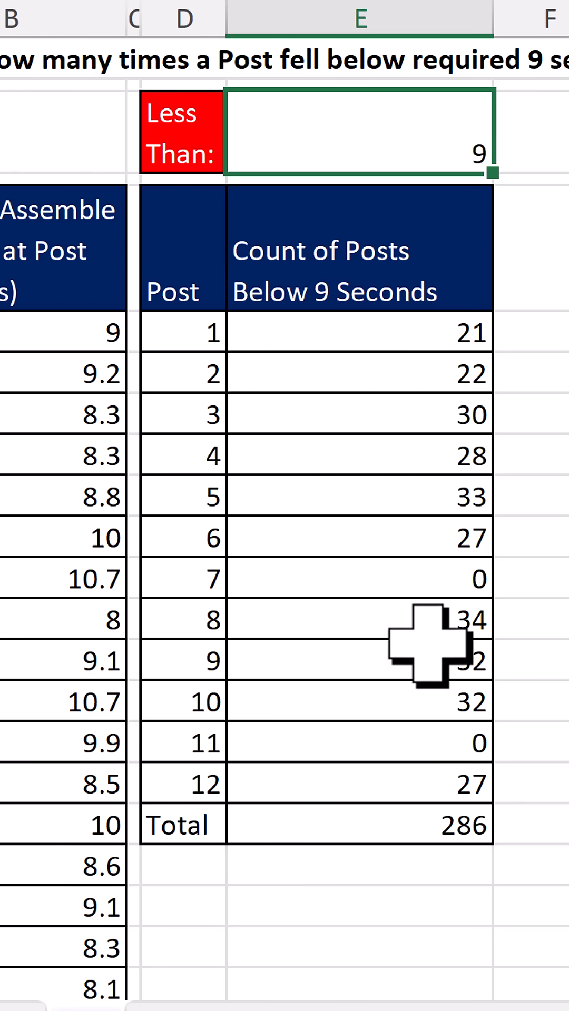
mouse_move(400, 626)
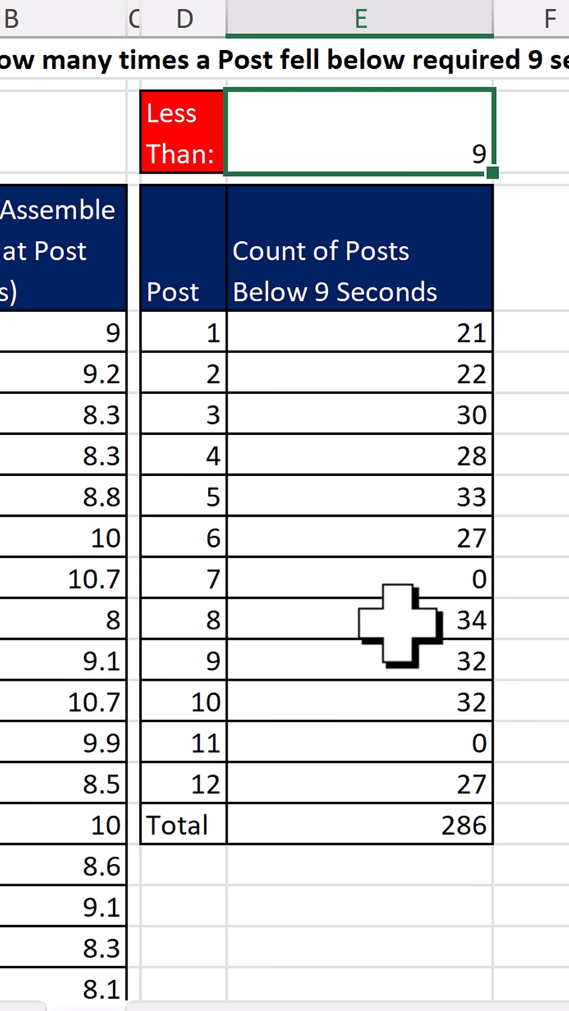